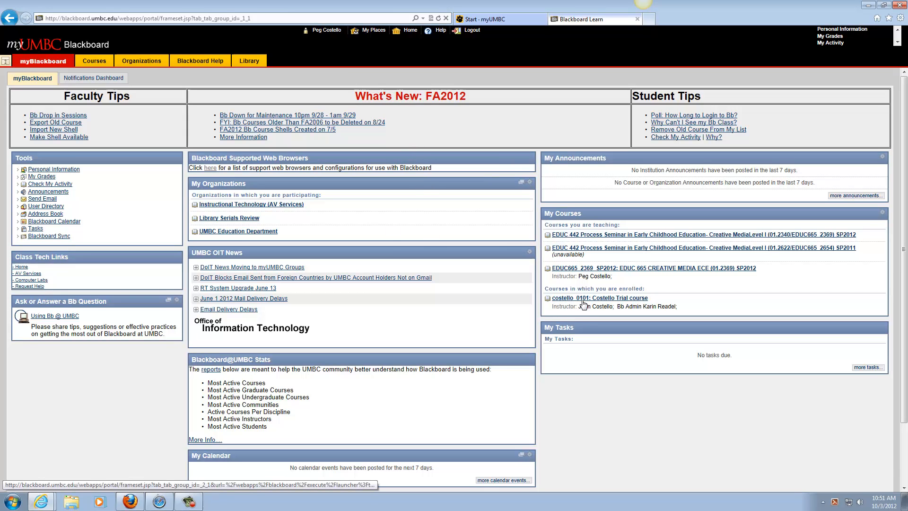
Step: Enter the Costello Trial course from My Courses on the portal home page
{"action": "left_click", "coordinate": [599, 297]}
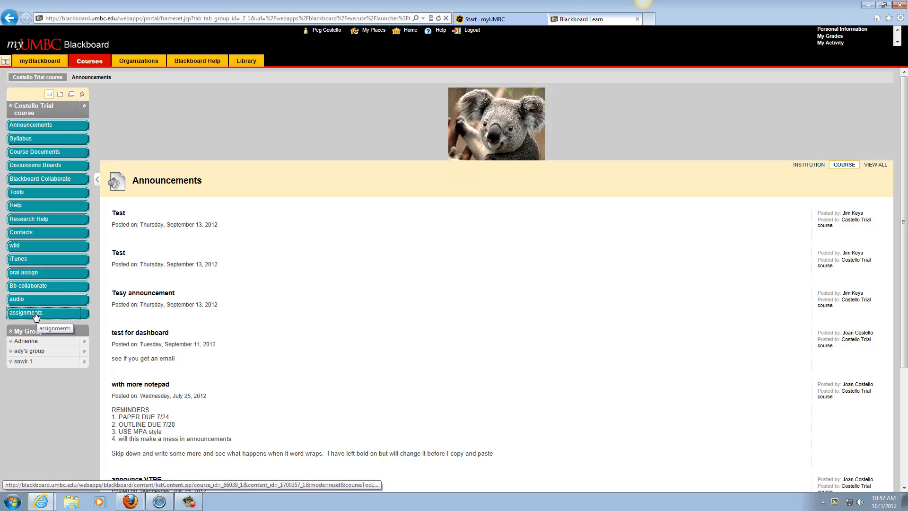
Step: Reach the Upload SafeAssignment form for the comparison paper via the assignments area
{"action": "left_click", "coordinate": [27, 313]}
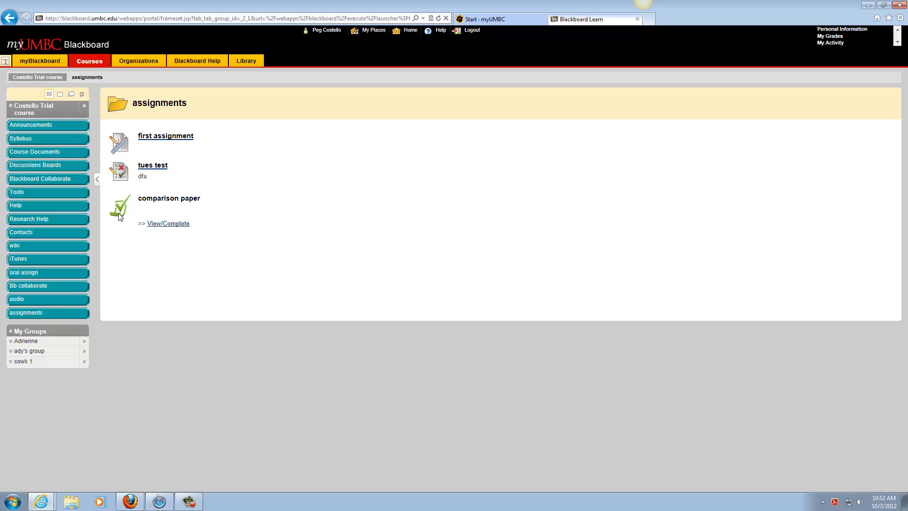
{"action": "mouse_move", "coordinate": [168, 224]}
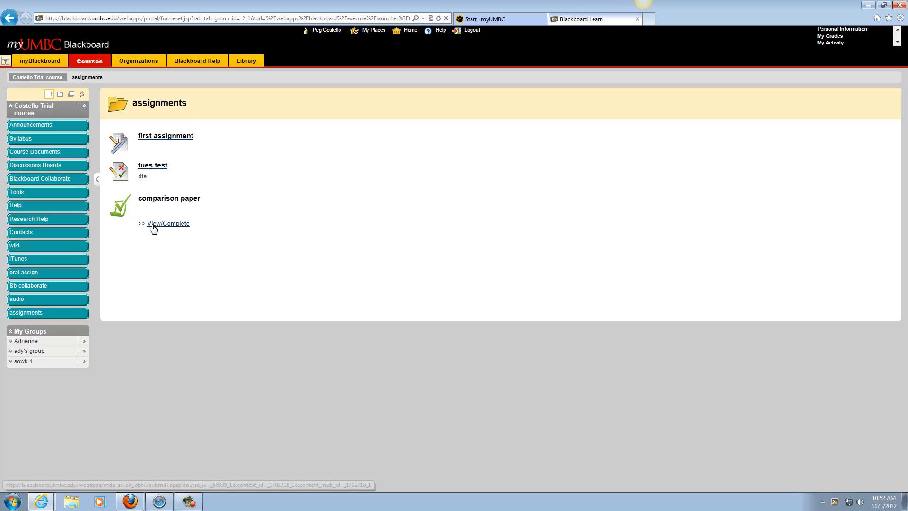
{"action": "left_click", "coordinate": [168, 223]}
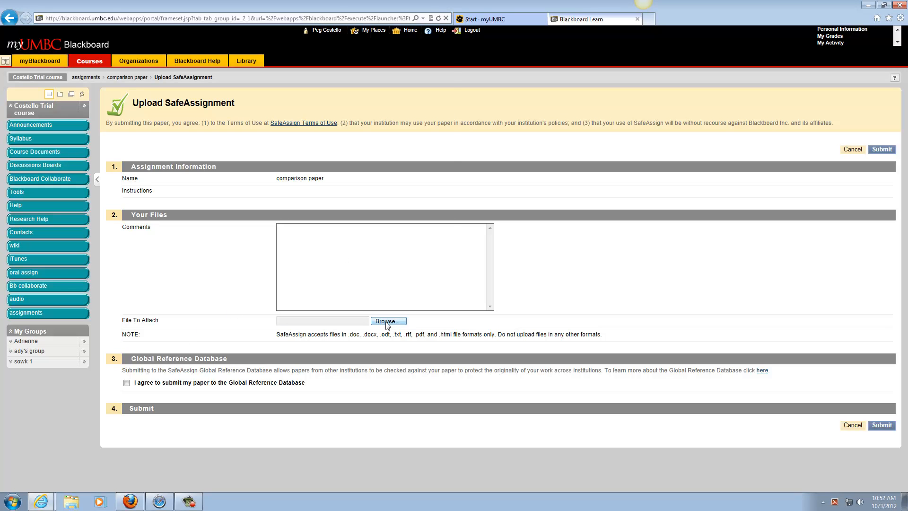
Step: Attach the Asian Language Word Processing document from the Documents library
{"action": "left_click", "coordinate": [387, 321]}
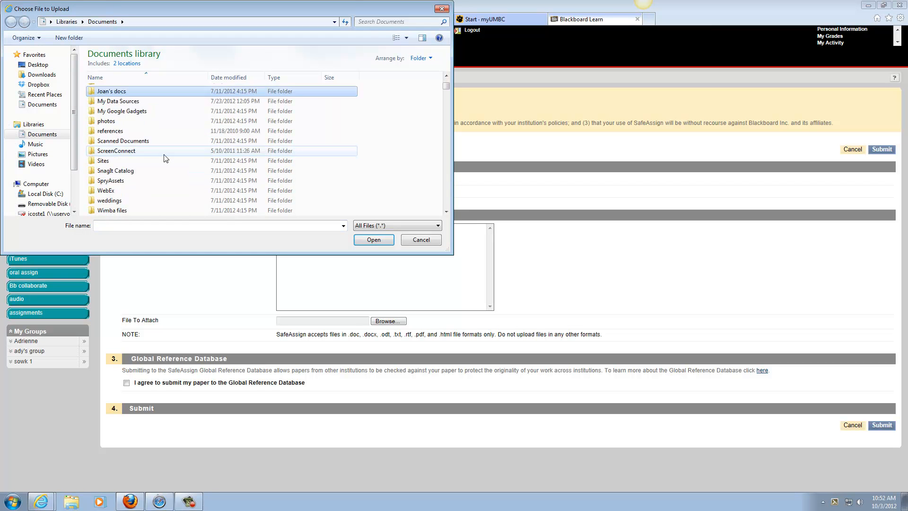
{"action": "scroll", "scroll_direction": "down", "scroll_amount": 3}
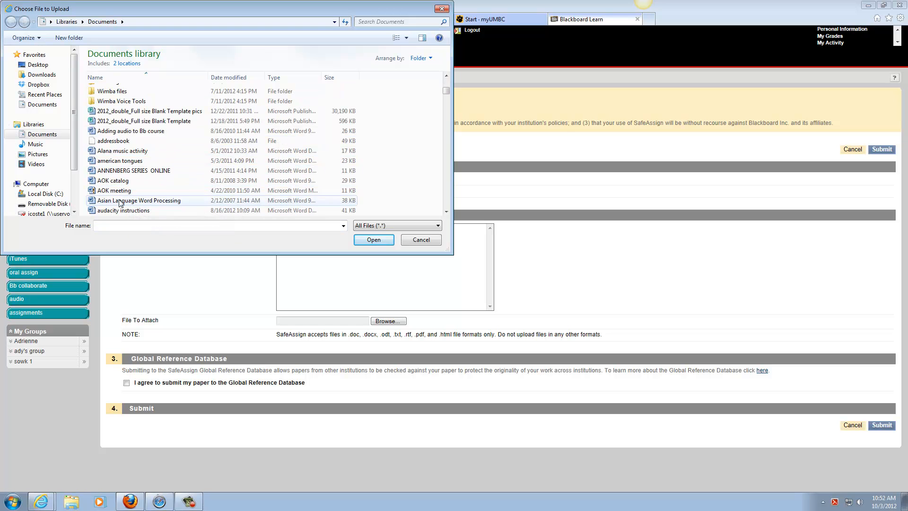
{"action": "left_click", "coordinate": [374, 239]}
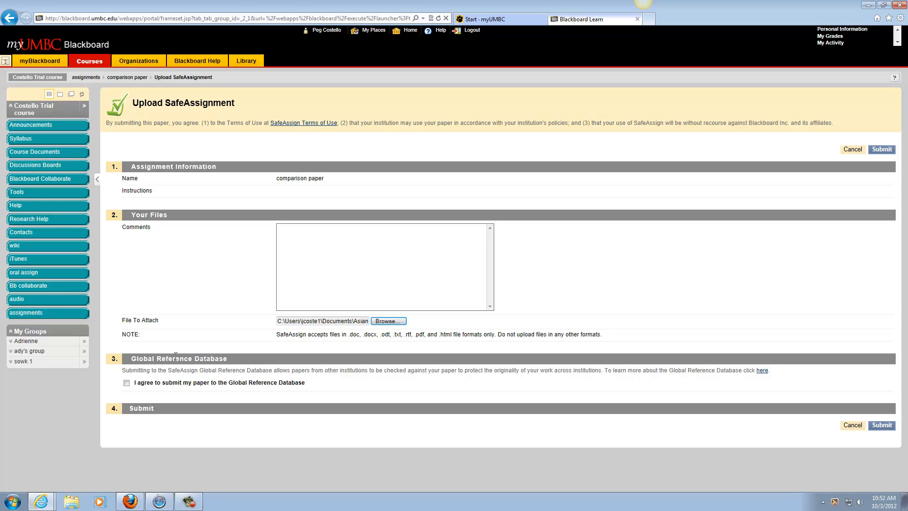
Step: Submit the comparison paper through SafeAssignment and get the success confirmation
{"action": "left_click", "coordinate": [126, 382]}
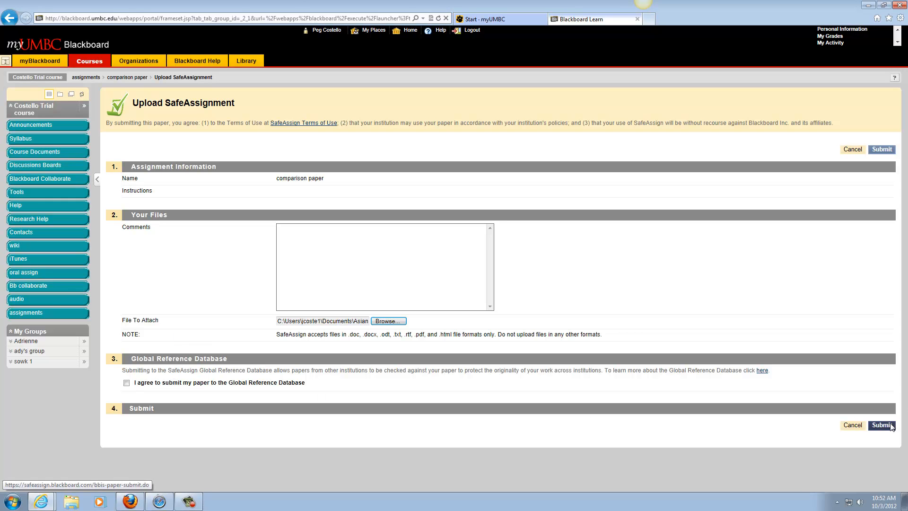
{"action": "left_click", "coordinate": [881, 425]}
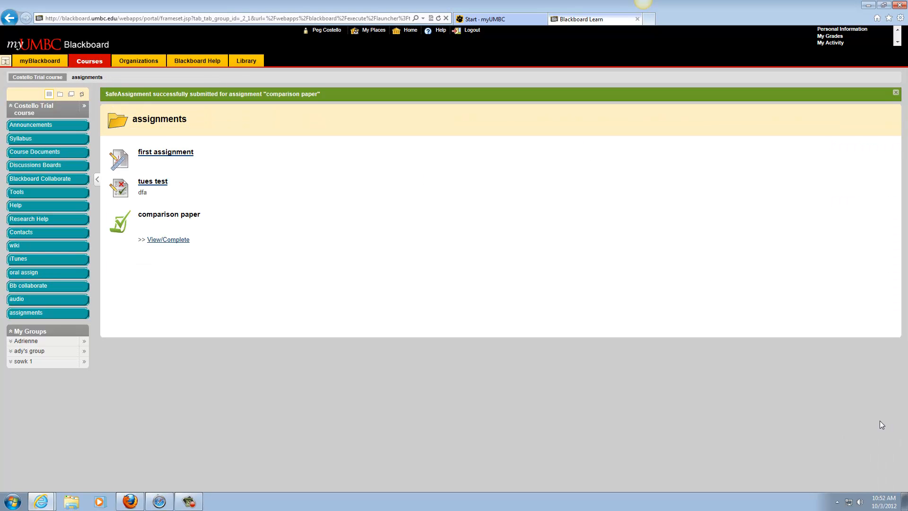
{"action": "mouse_move", "coordinate": [173, 261]}
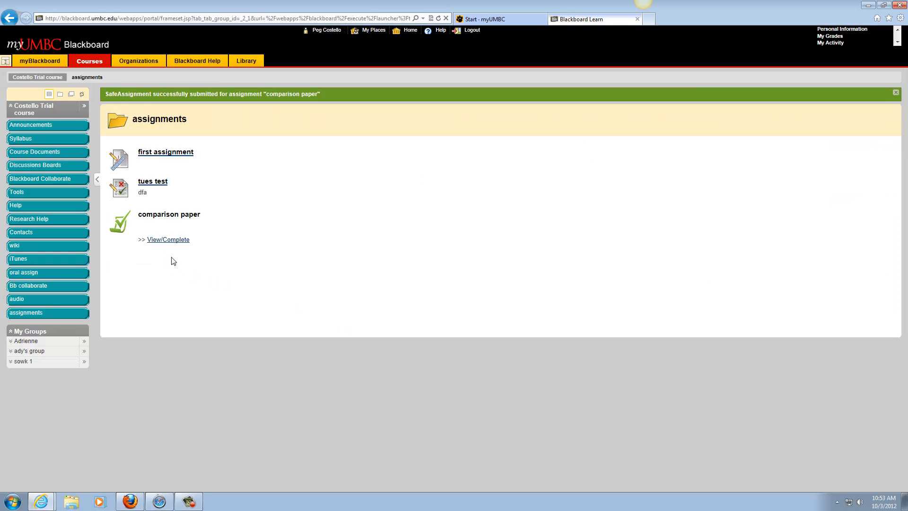
{"action": "mouse_move", "coordinate": [168, 239]}
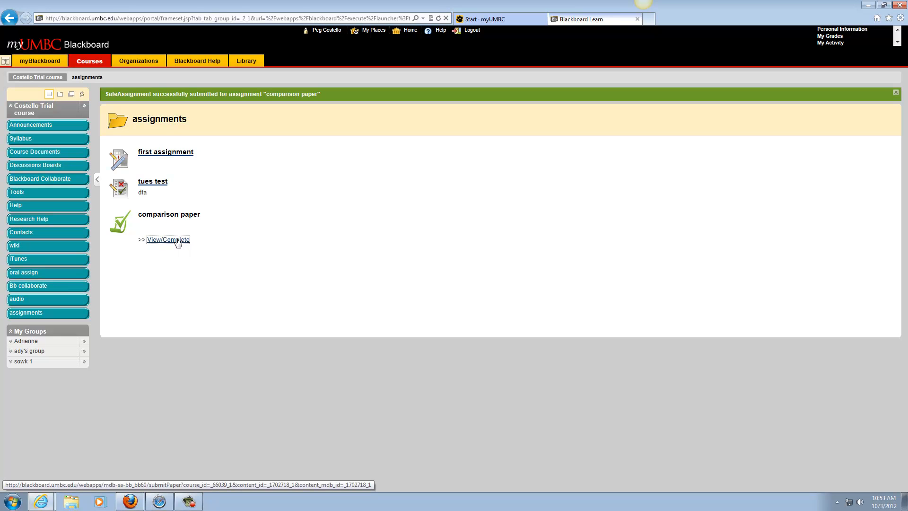
{"action": "left_click", "coordinate": [168, 240]}
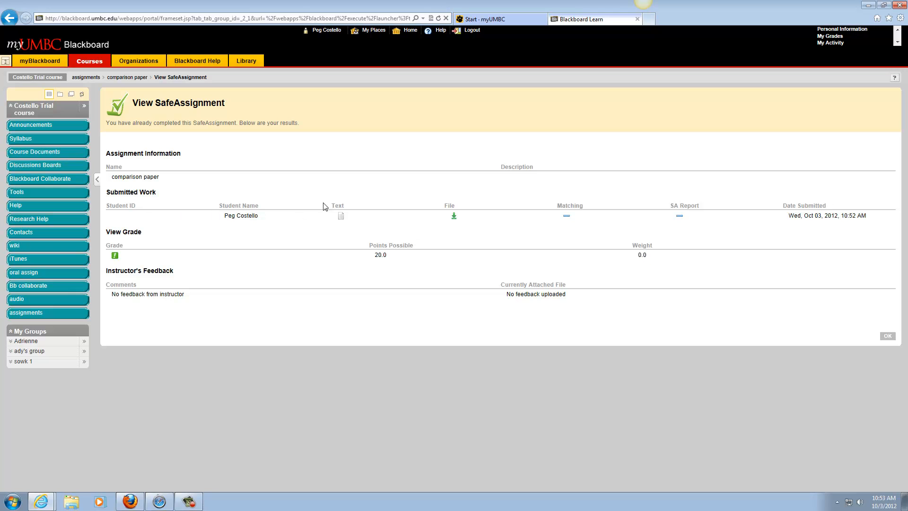
{"action": "mouse_move", "coordinate": [333, 203]}
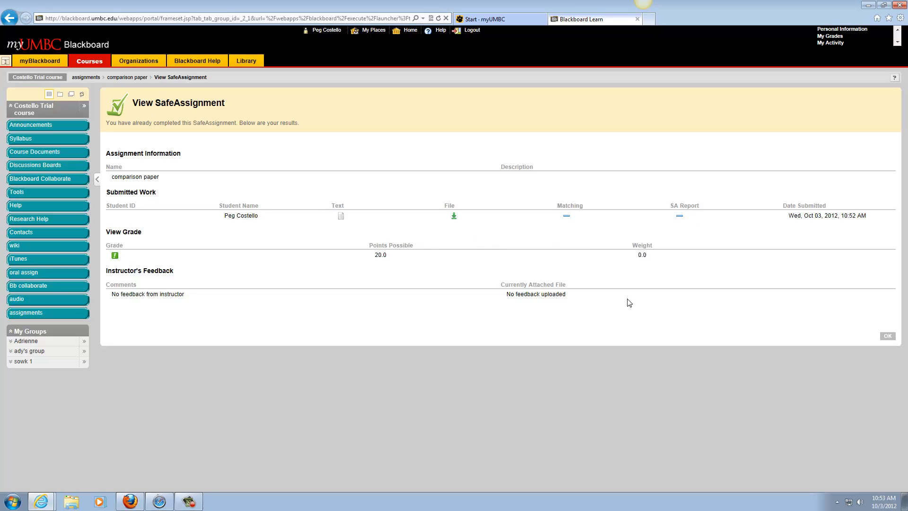
{"action": "mouse_move", "coordinate": [453, 330]}
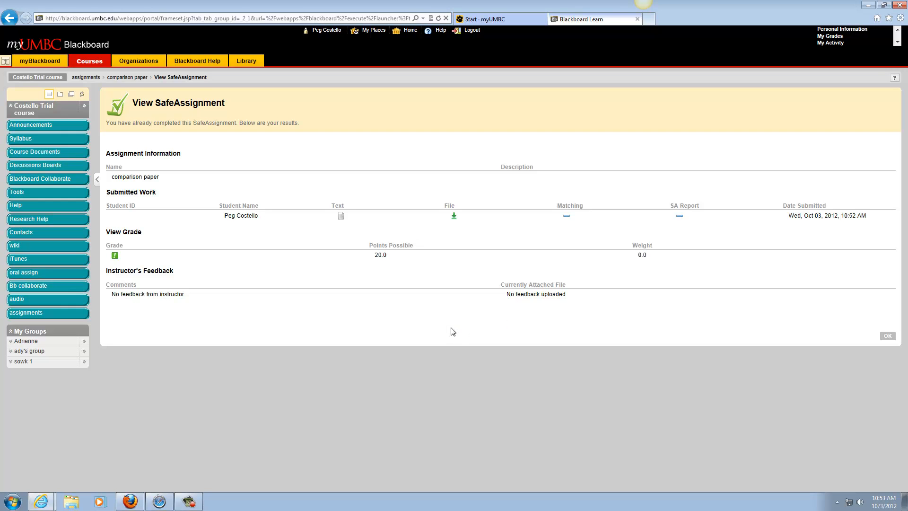
{"action": "mouse_move", "coordinate": [875, 340]}
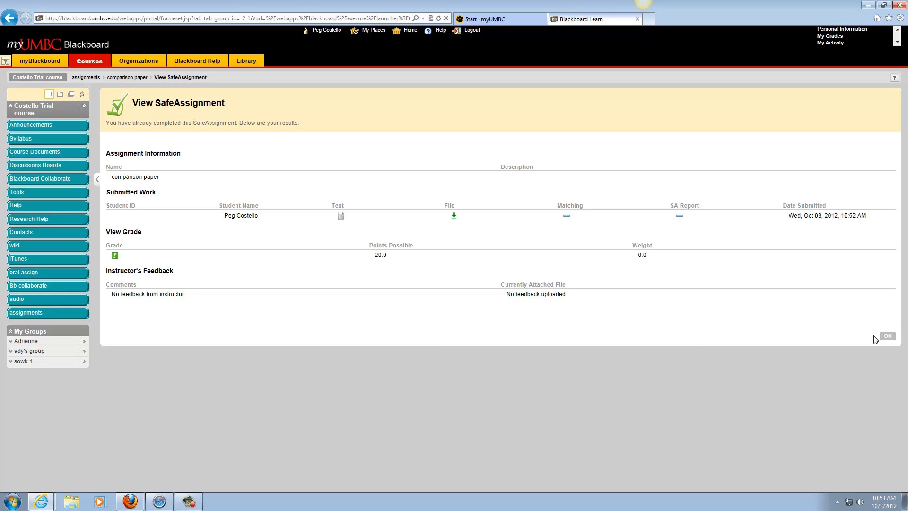